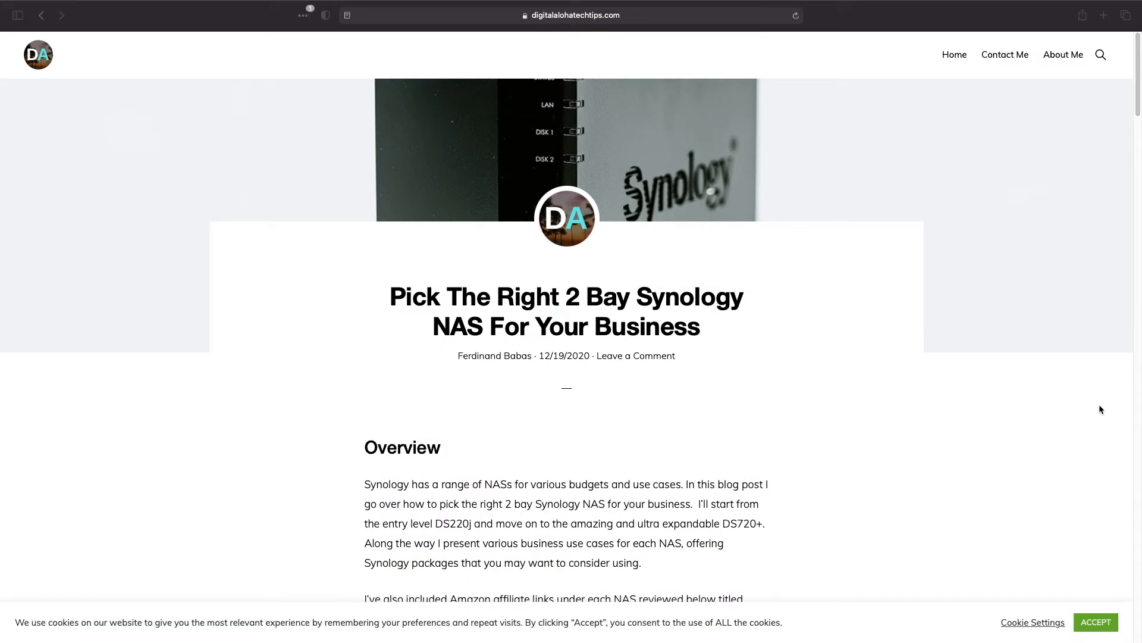
Scroll the blog article down through Overview and Similarities to the DS220+ section
scroll(down, 3)
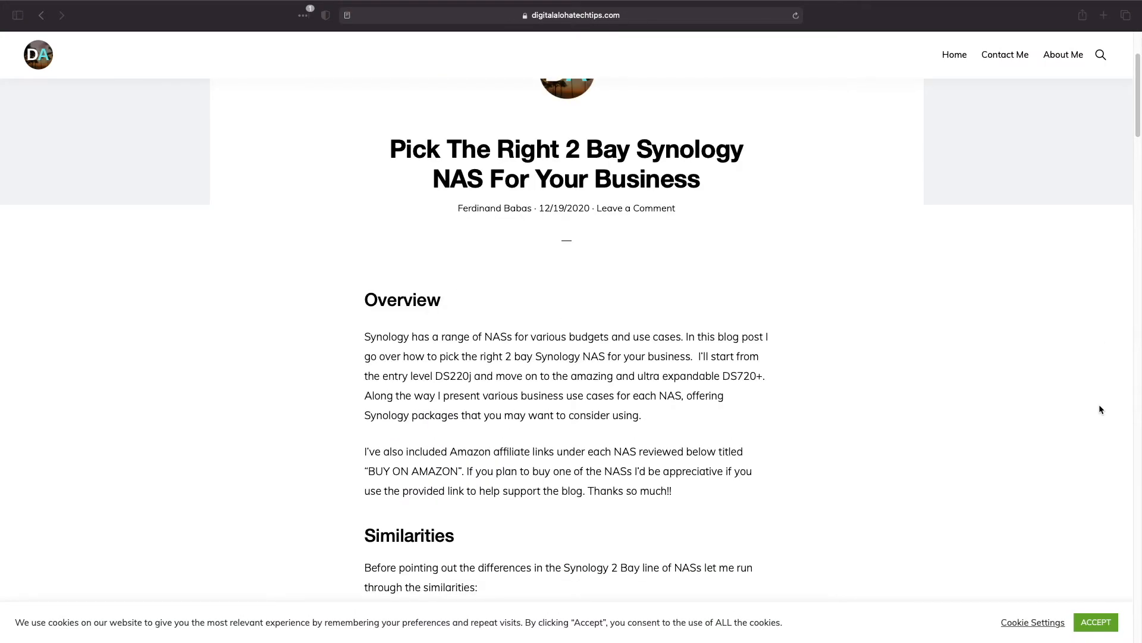
scroll(down, 3)
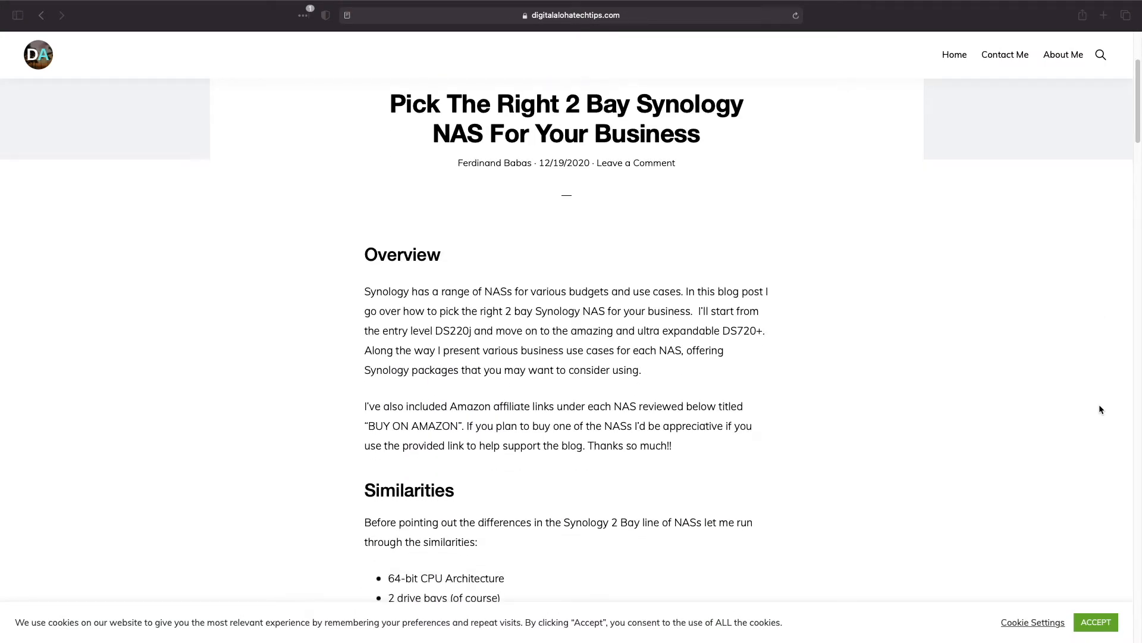
scroll(down, 3)
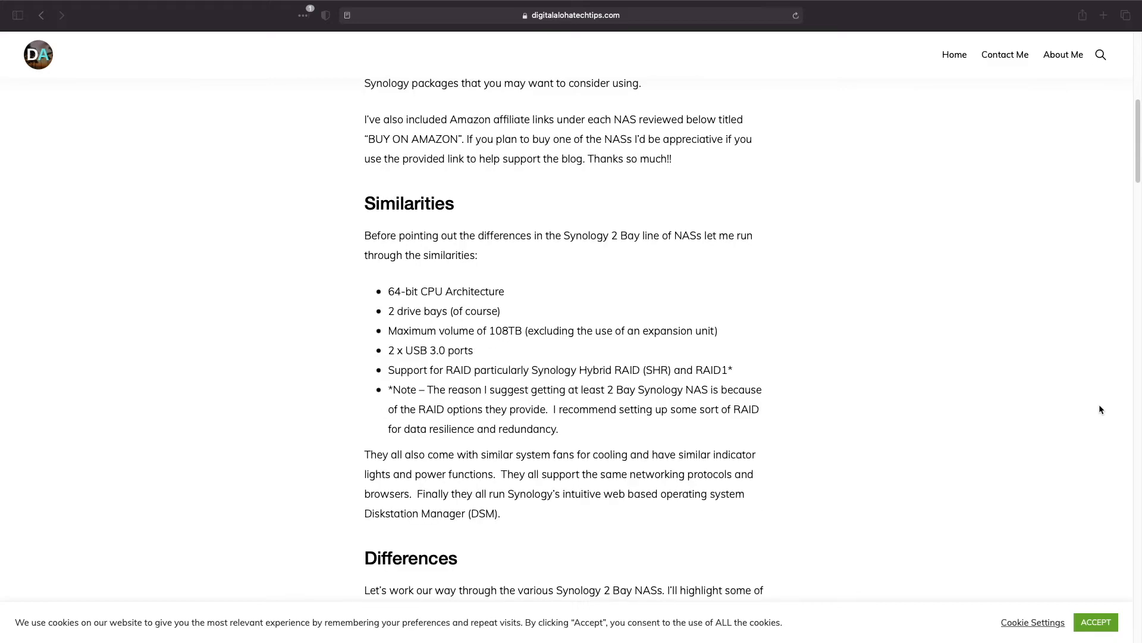
scroll(down, 3)
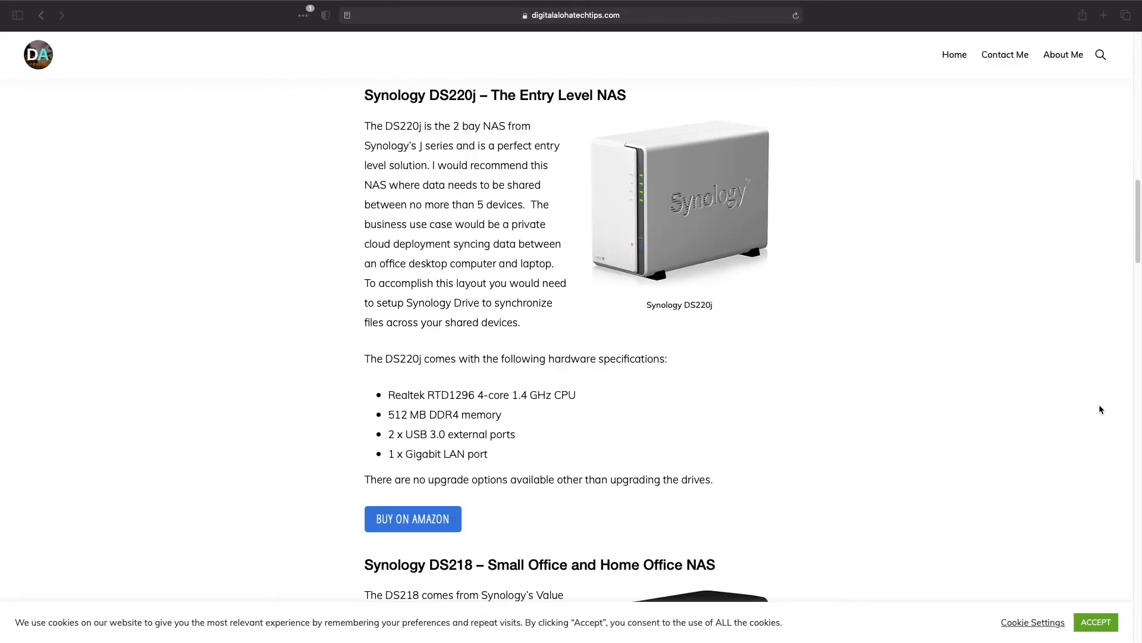
scroll(down, 3)
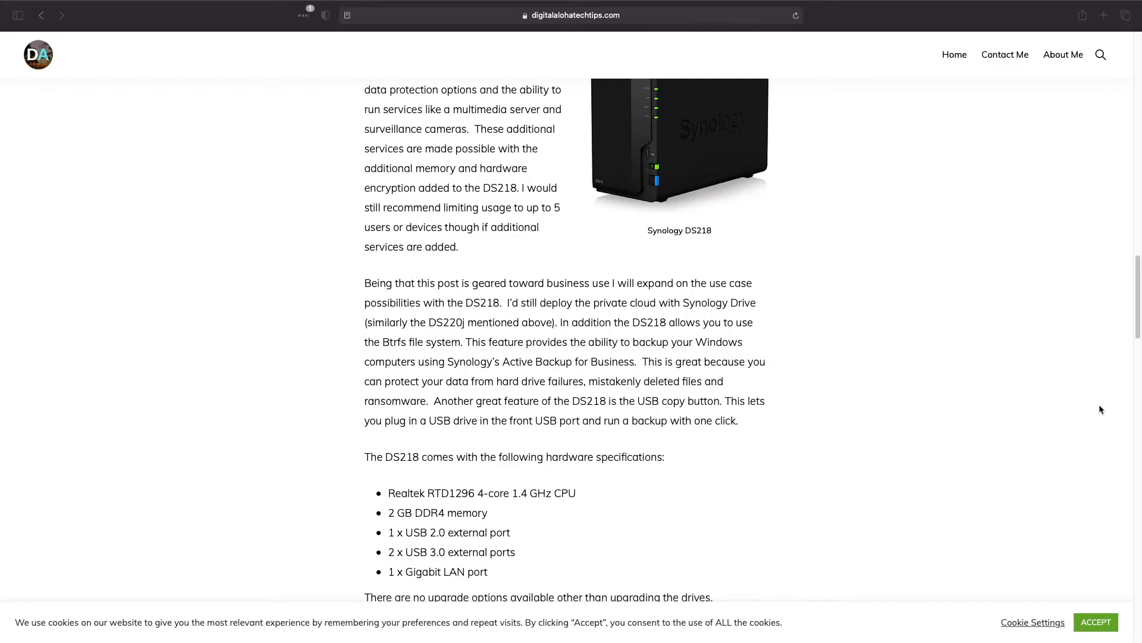
scroll(down, 3)
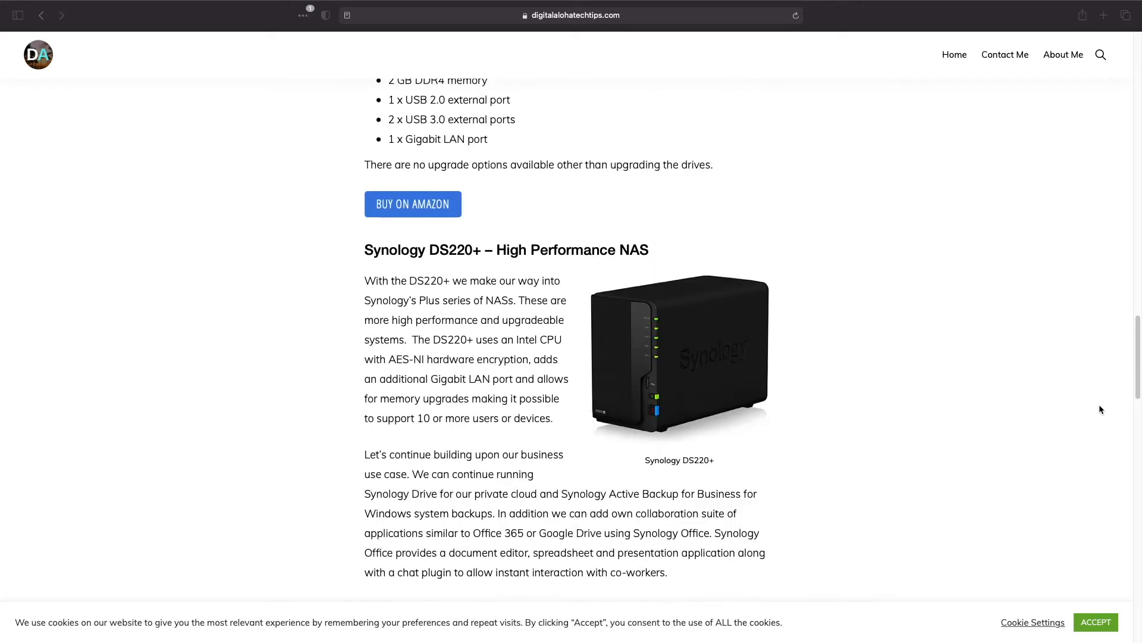
scroll(down, 3)
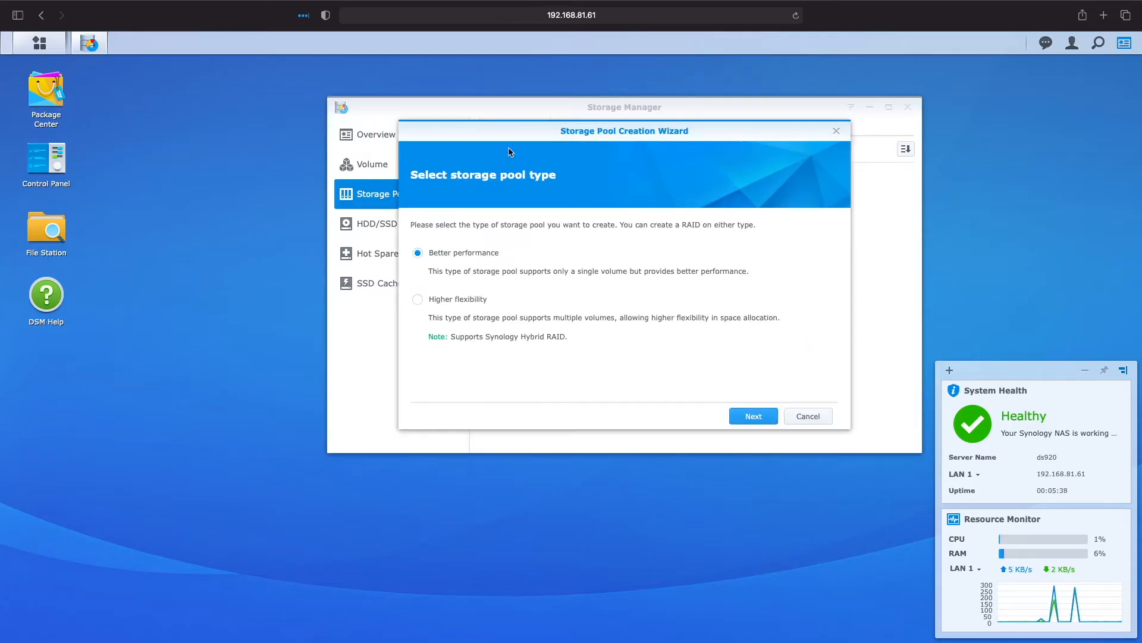
Advance the Storage Pool wizard, accept erasing the drives, and continue with Btrfs for the volume
click(752, 415)
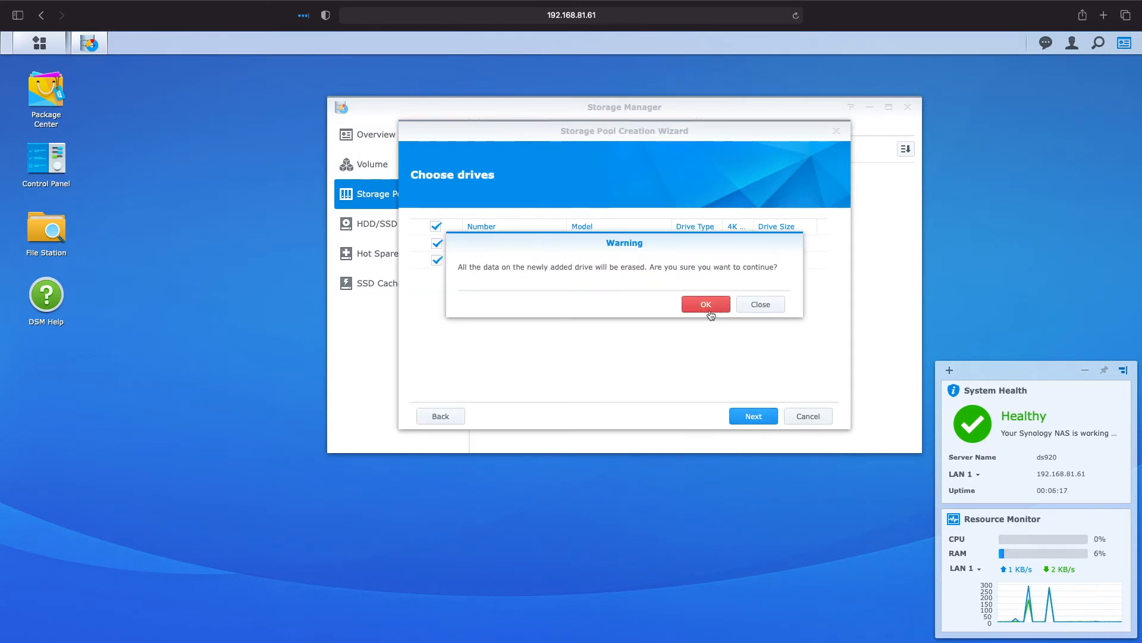
click(704, 304)
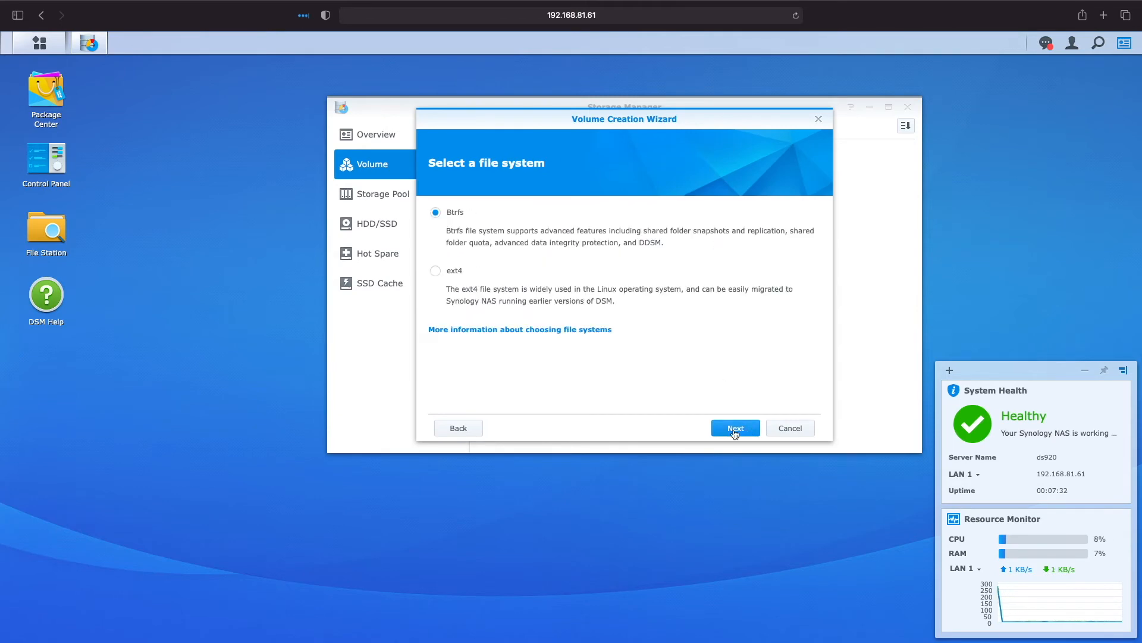
click(45, 158)
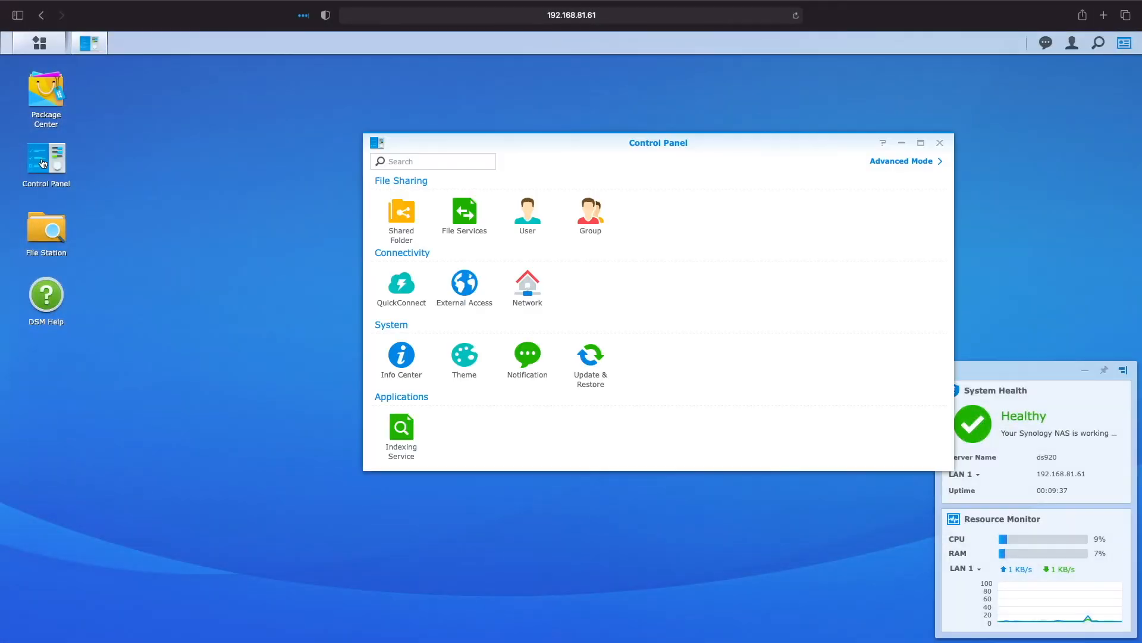
Edit LAN 1 under Network Interface to use manual configuration with IP 192.168.81.61
click(527, 285)
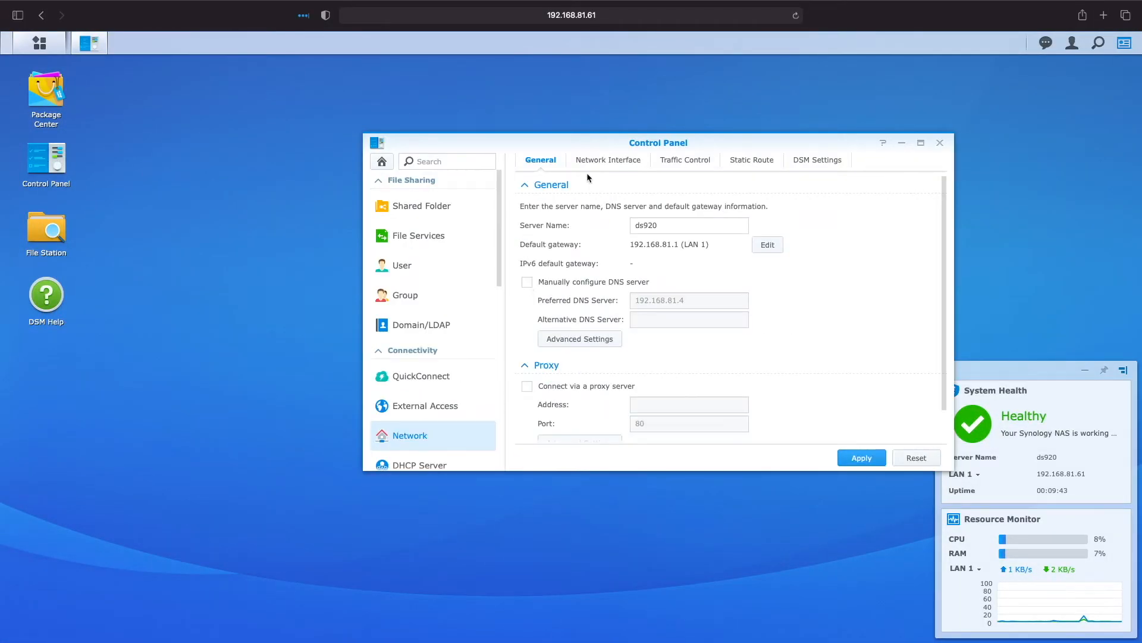
click(609, 160)
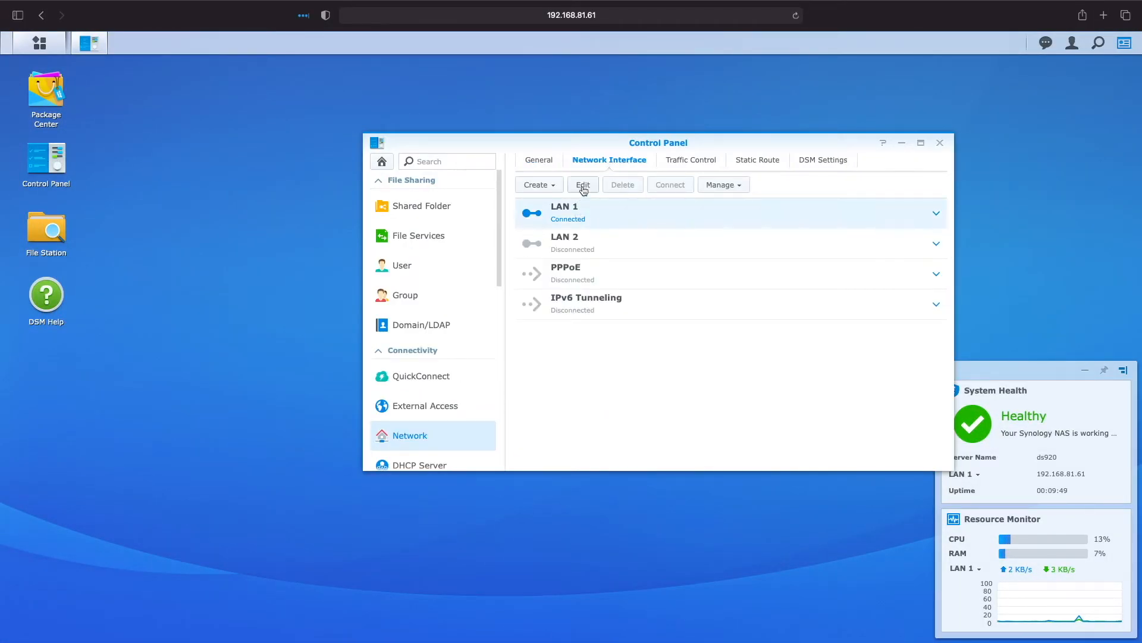
click(935, 213)
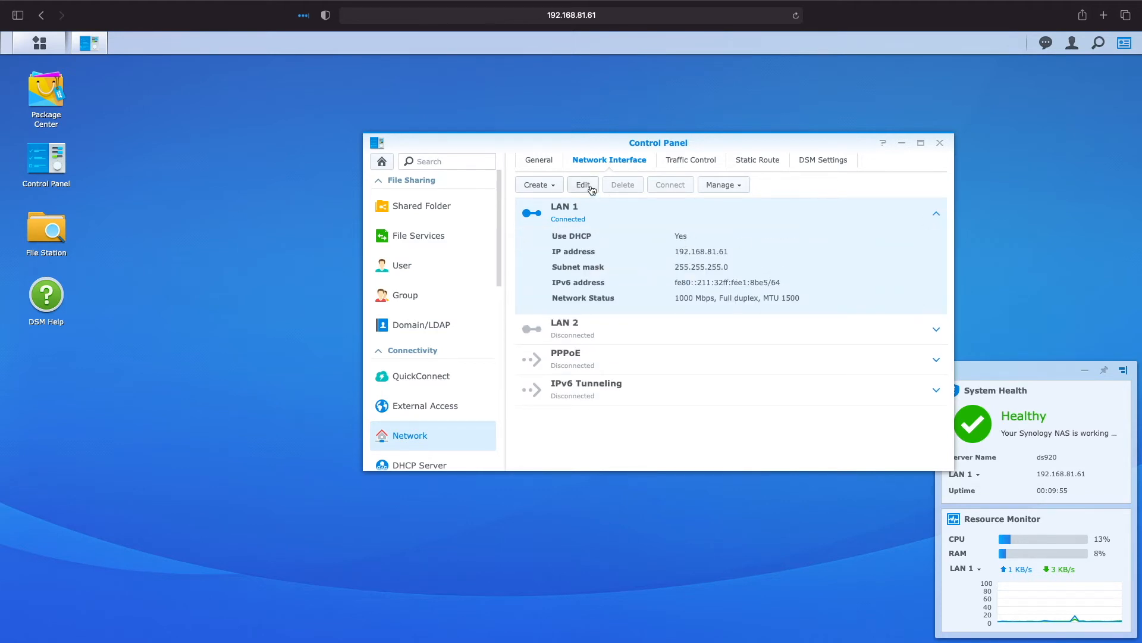
click(582, 185)
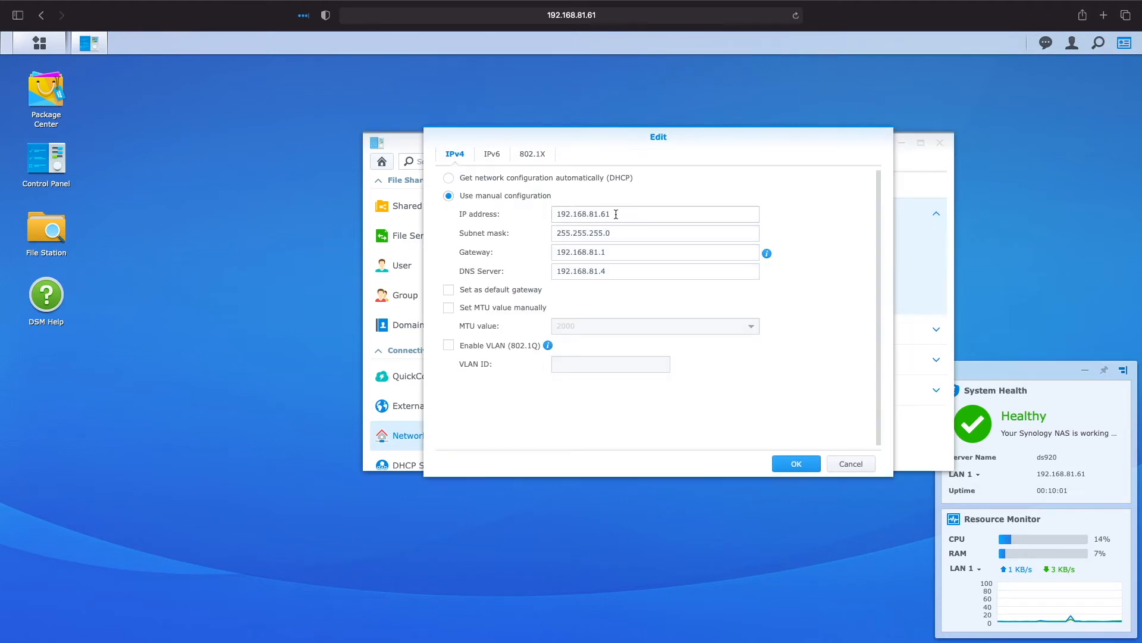
click(655, 213)
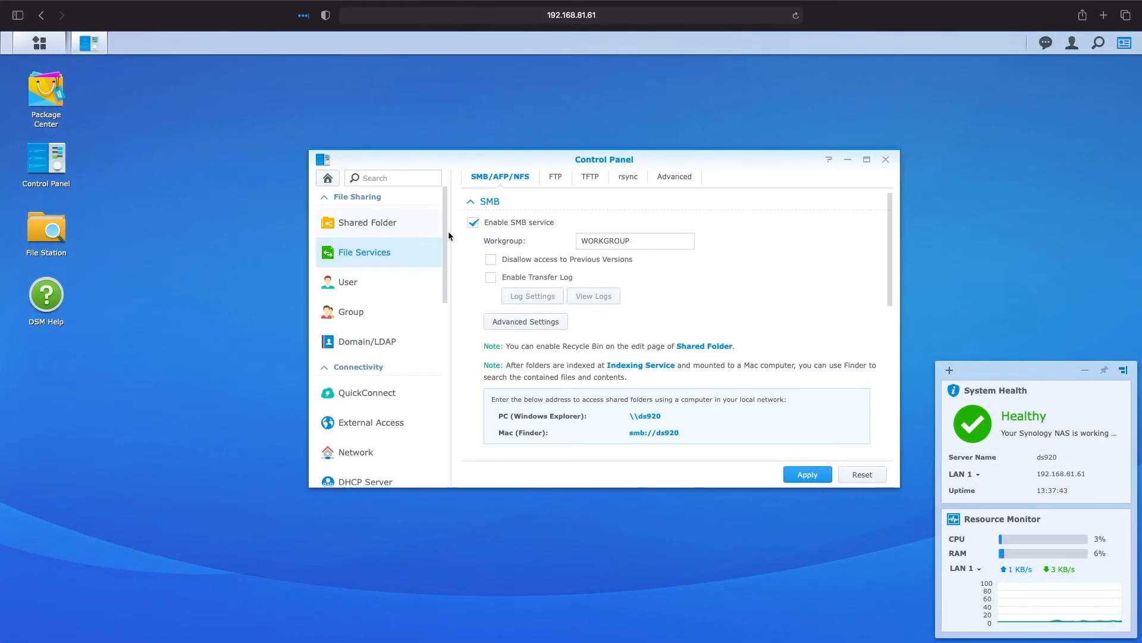
Create a shared folder named 'Shared Folder' on Volume 1, accepting the advanced settings
click(367, 223)
text(S)
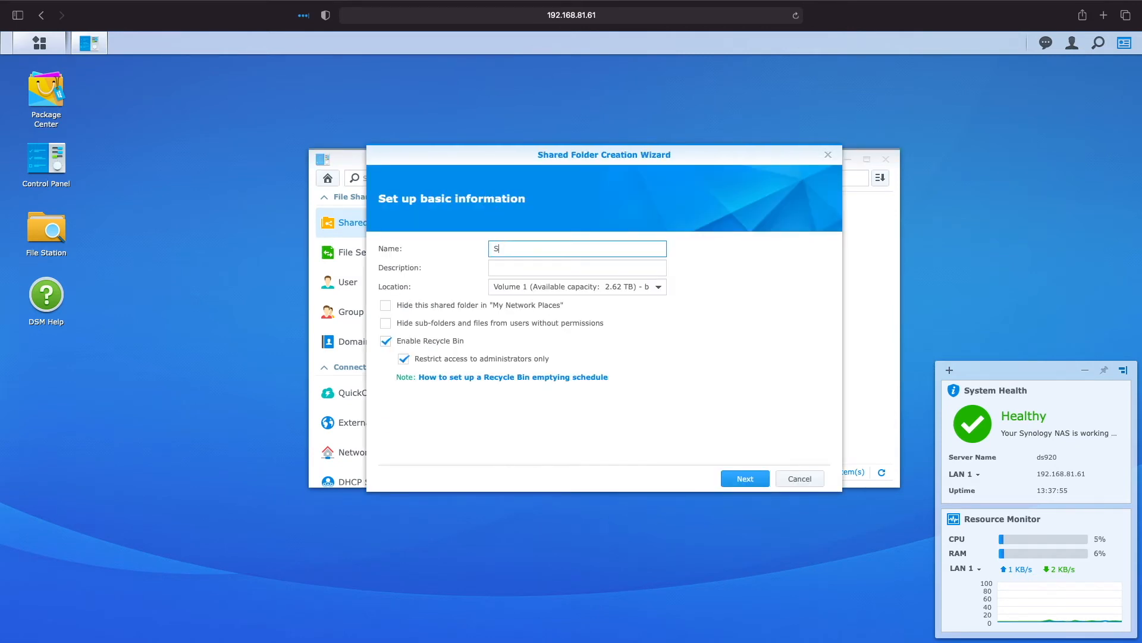
text(hared Fol)
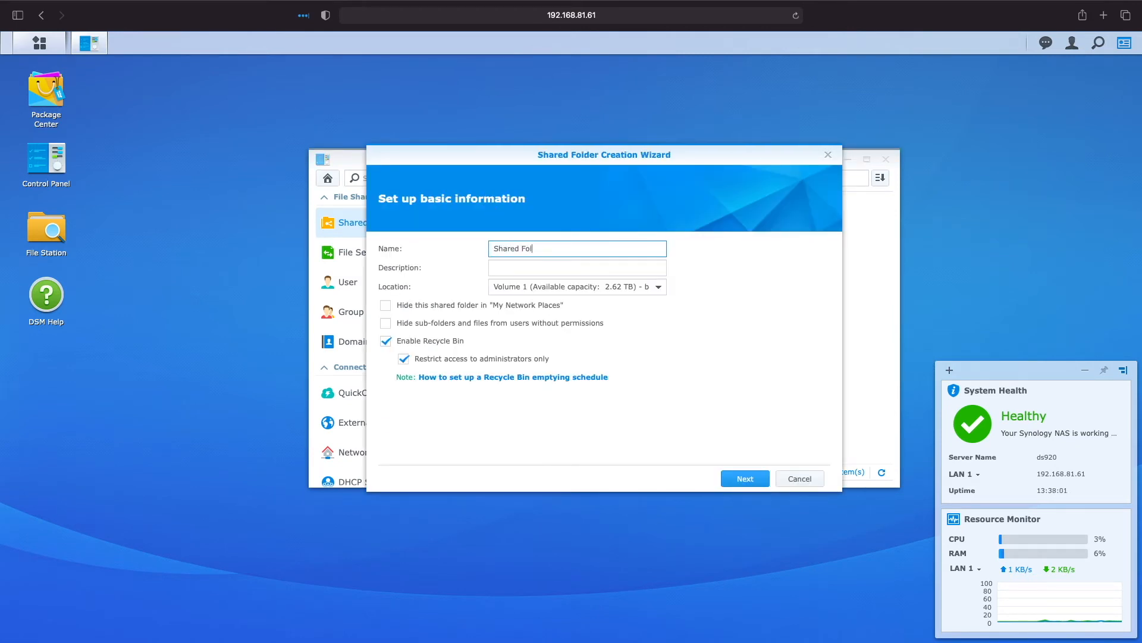
click(744, 478)
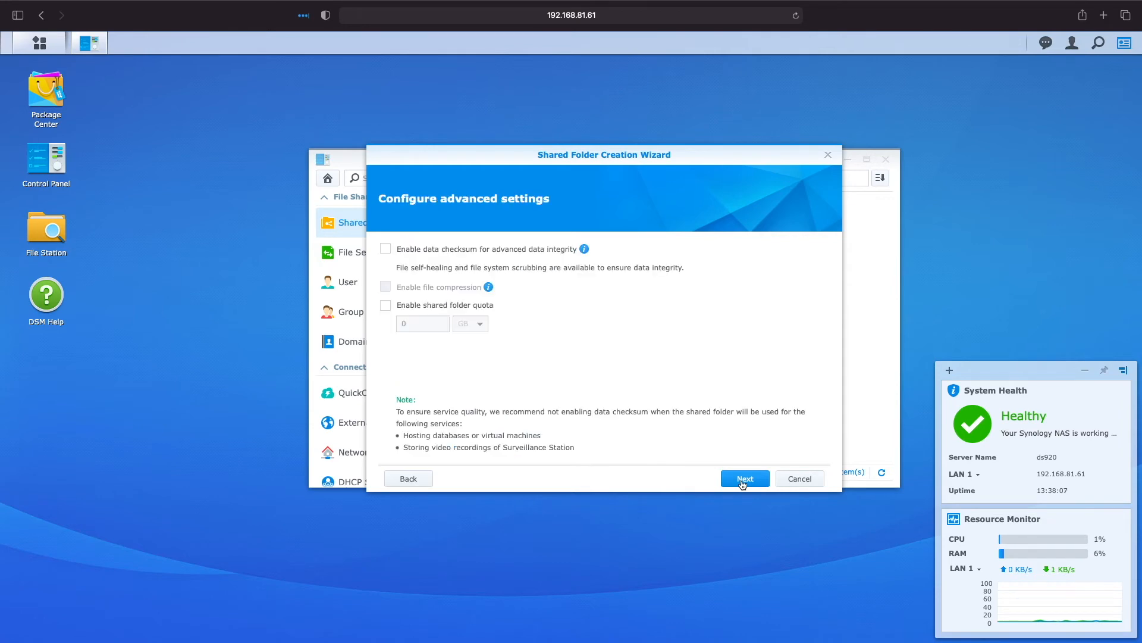
click(744, 479)
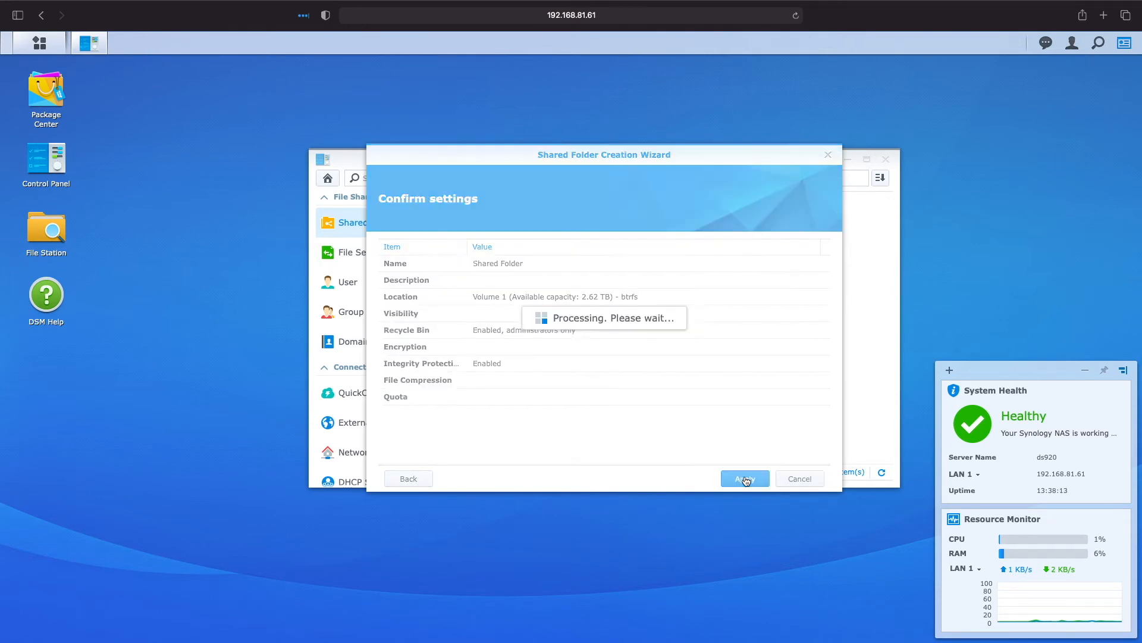
click(744, 478)
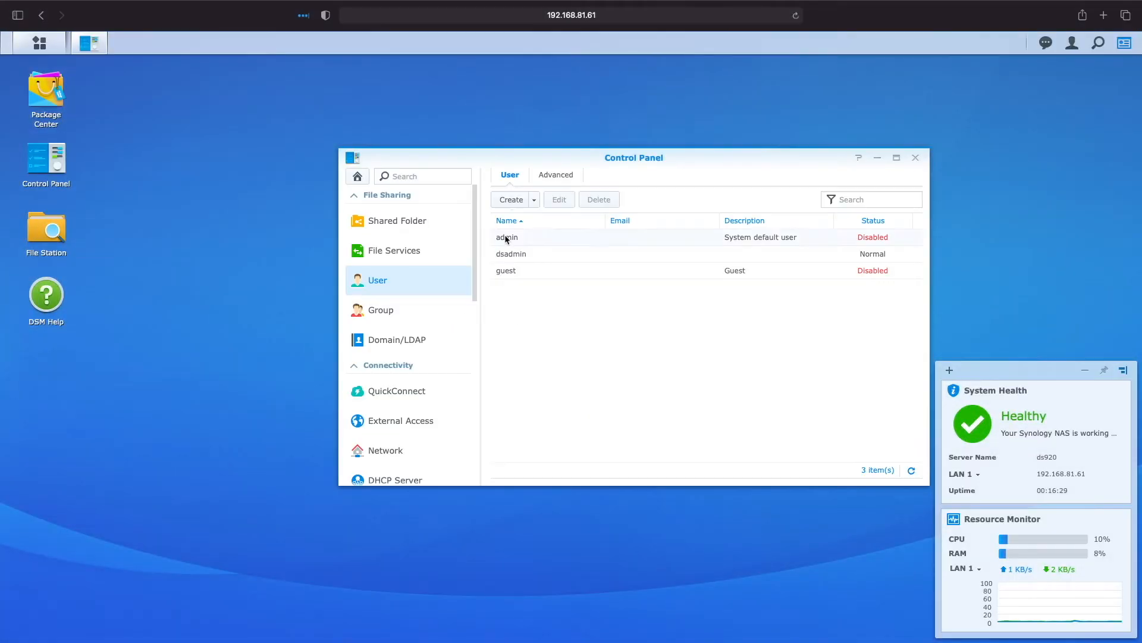
Create user1 with a password and accept its Public shared folder permissions
click(510, 199)
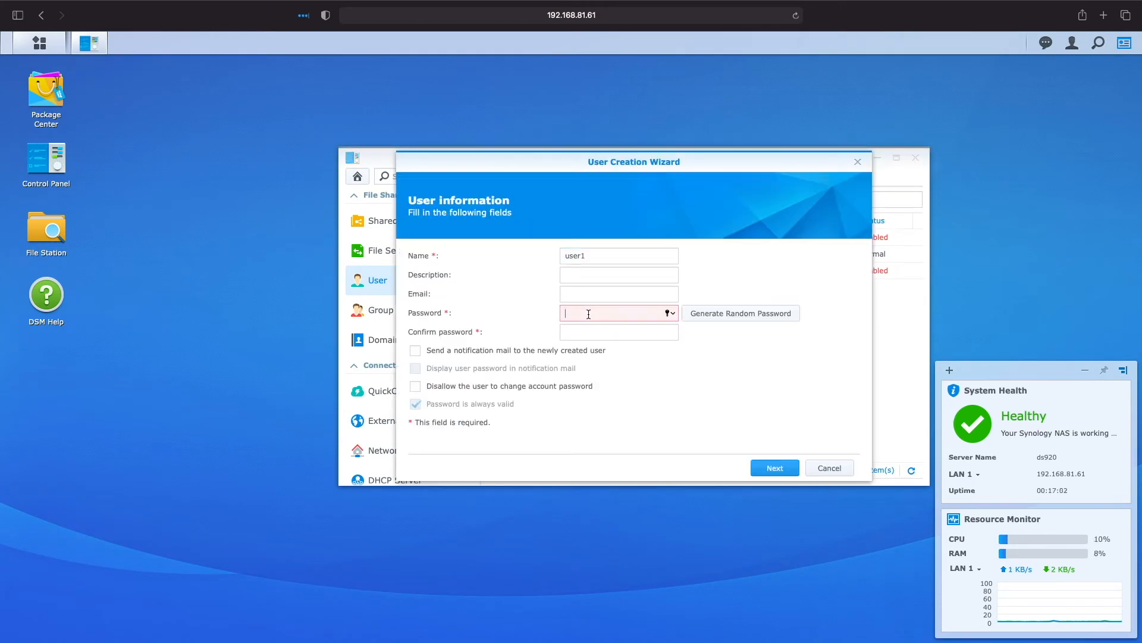
click(773, 466)
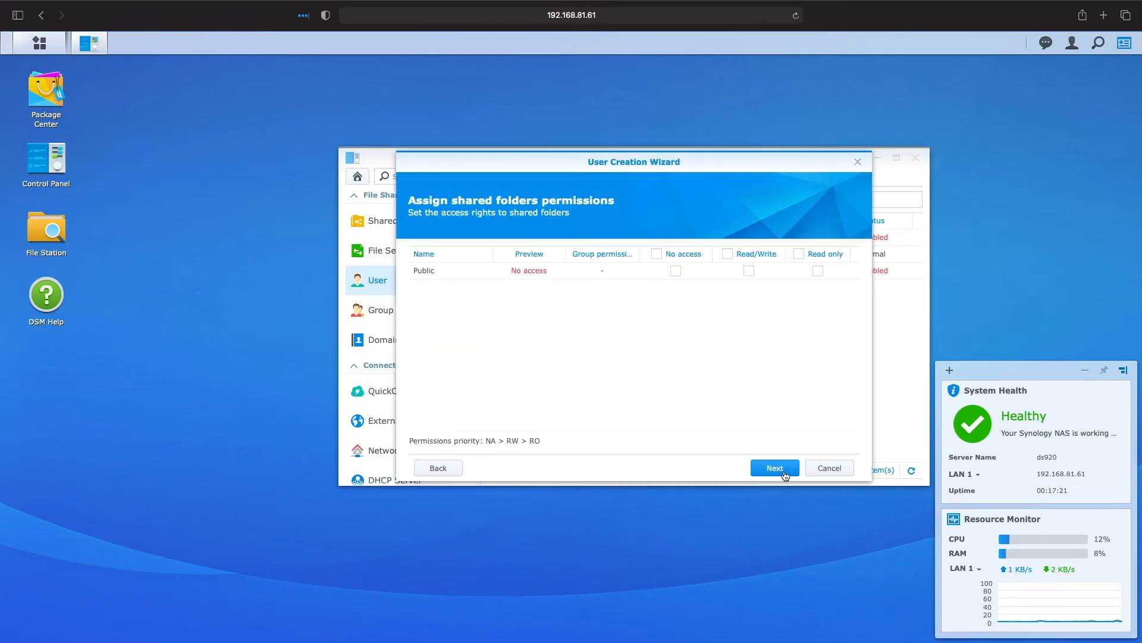
click(774, 467)
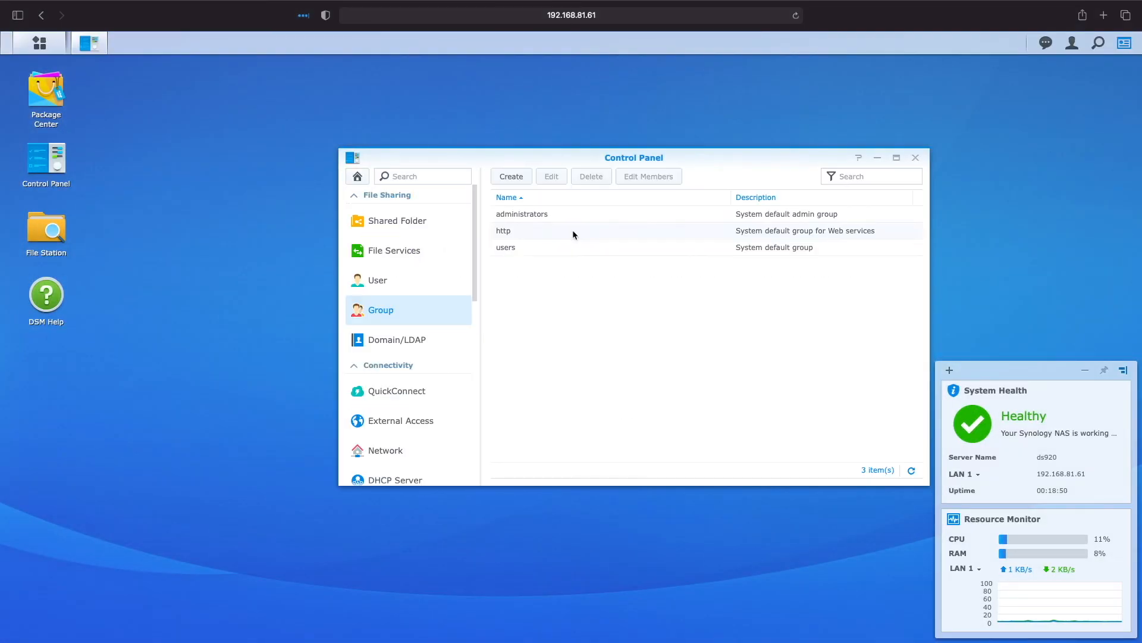
Create the group 'TestGroup' with default permissions and quota, then select it in the list
text(Test)
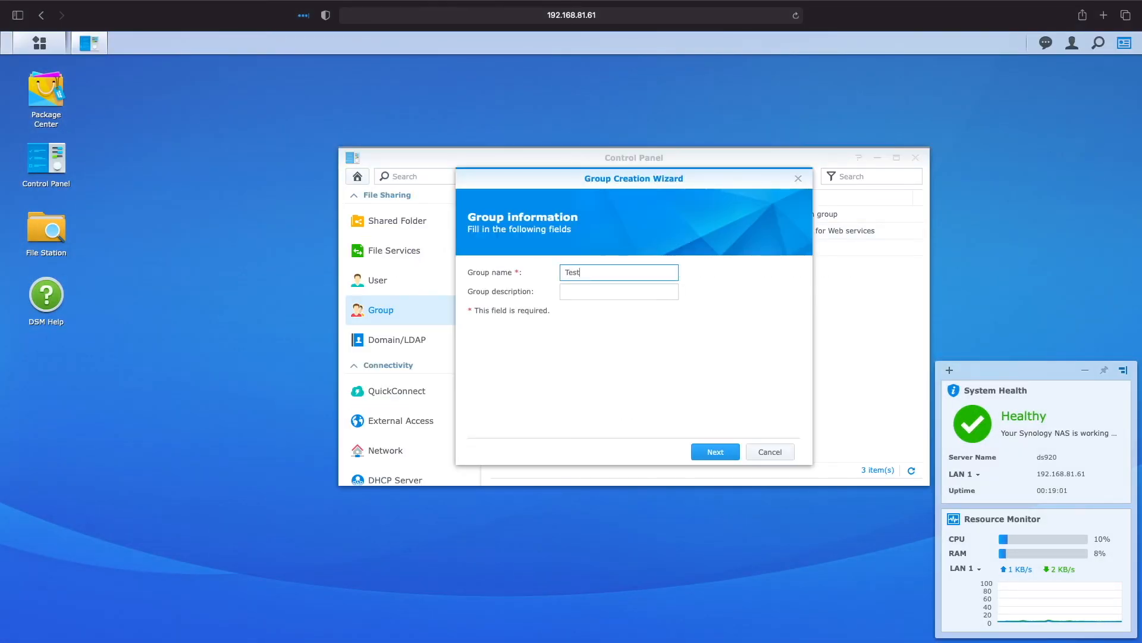
click(715, 453)
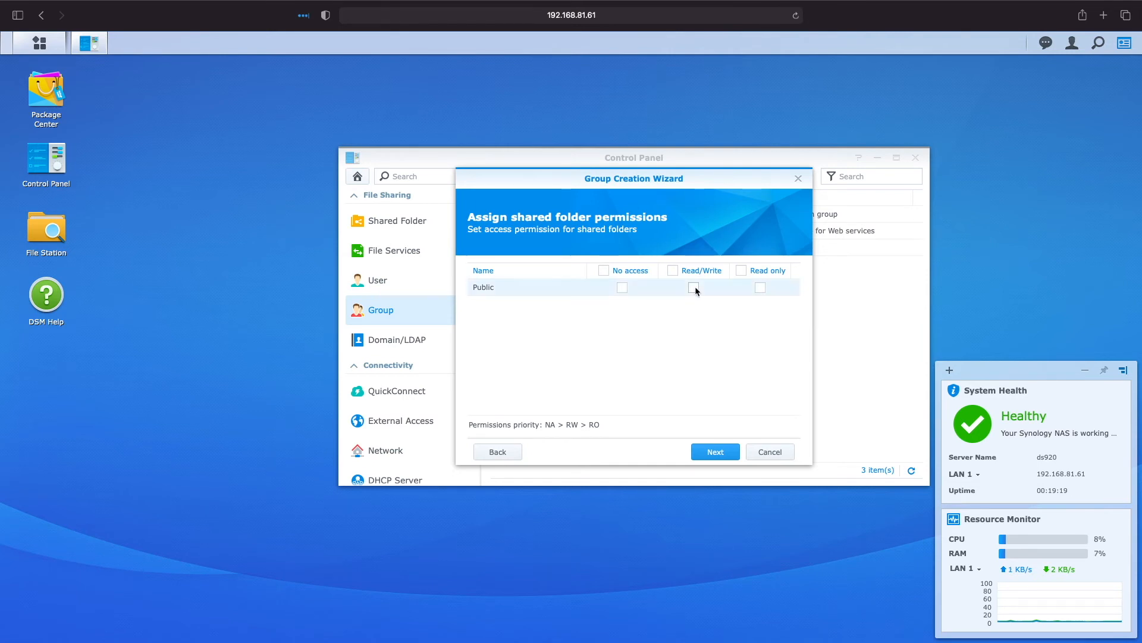
click(714, 451)
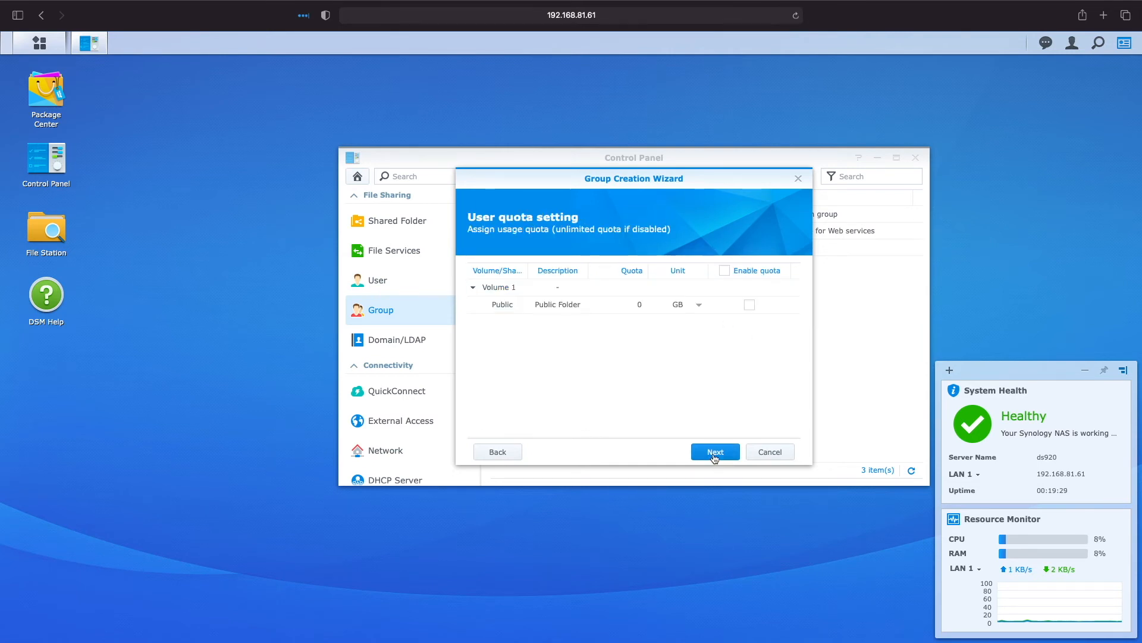
click(715, 452)
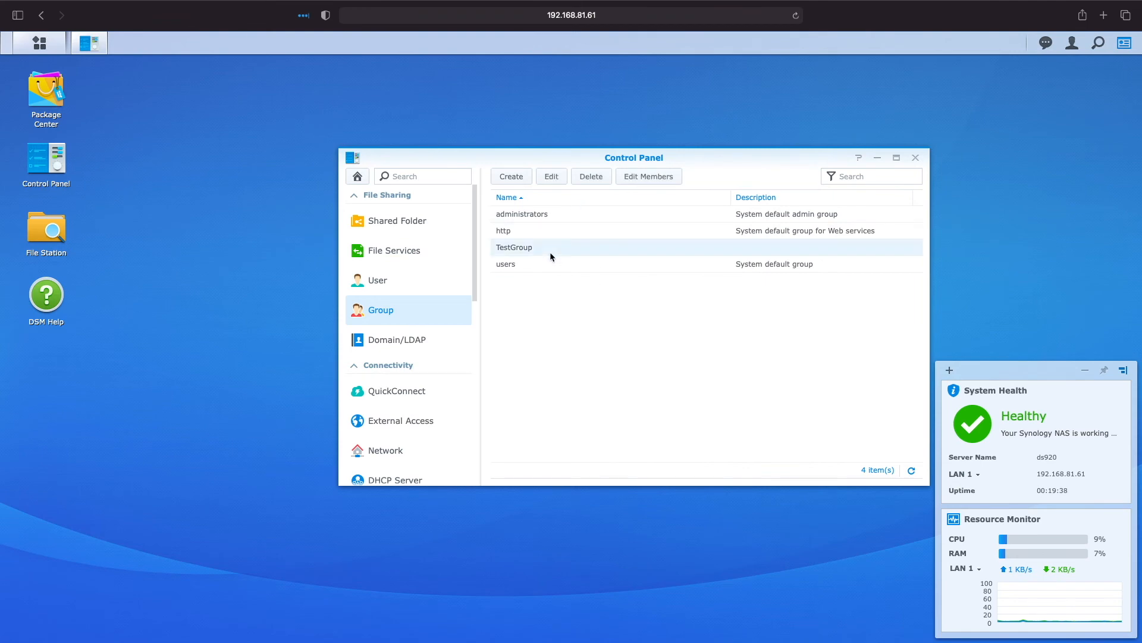
click(647, 176)
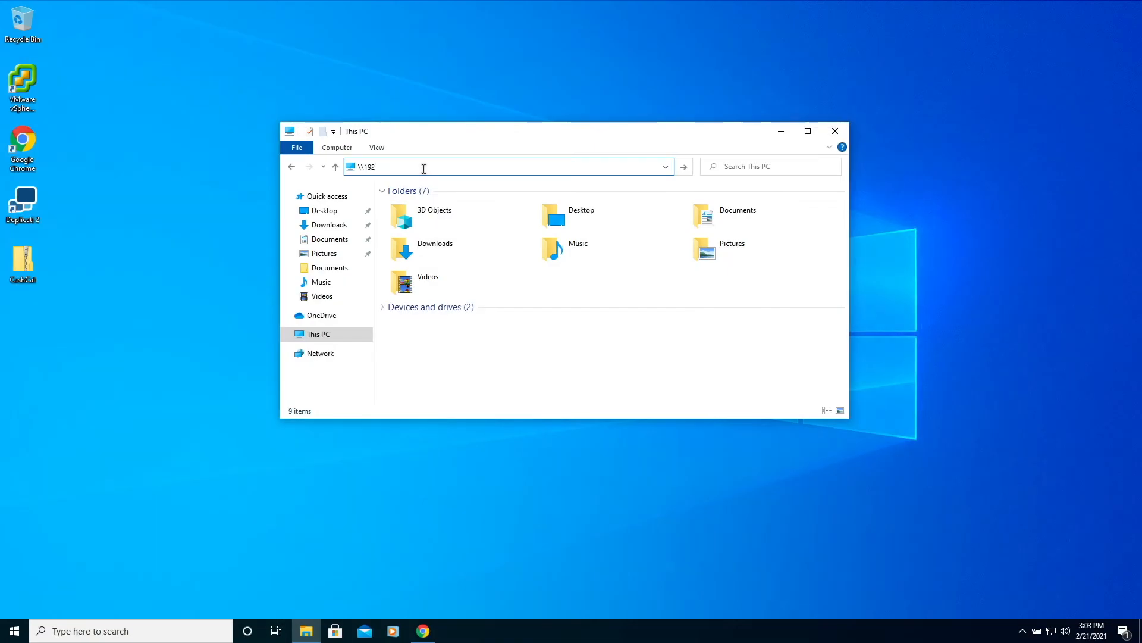
Enter the network path \\192.168.81.51 in the File Explorer address bar
text(.168.81.51)
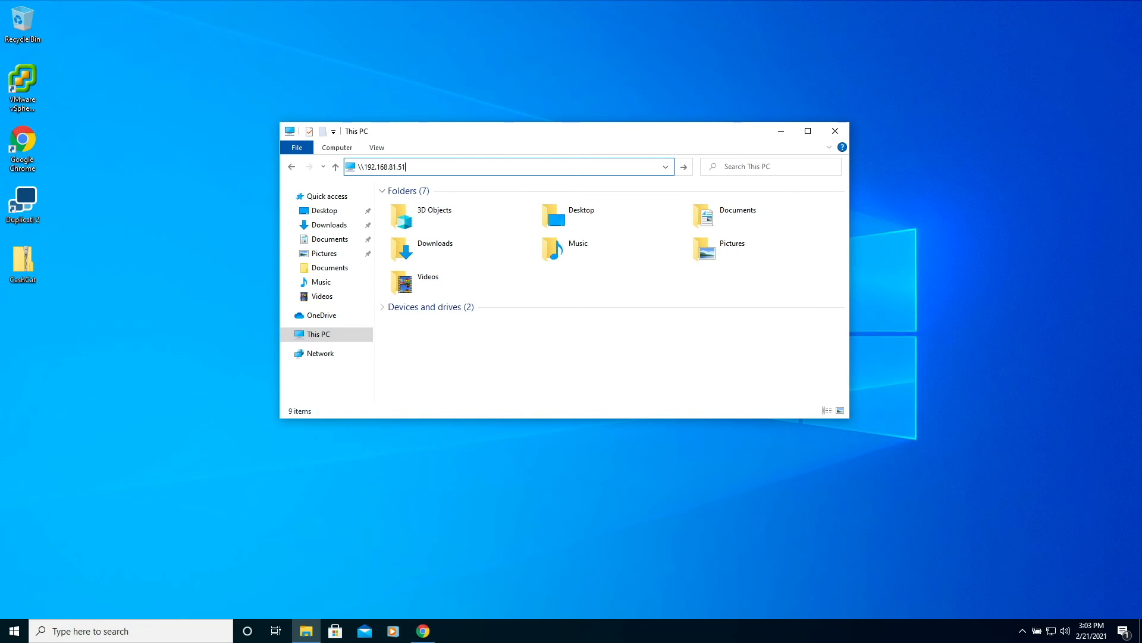